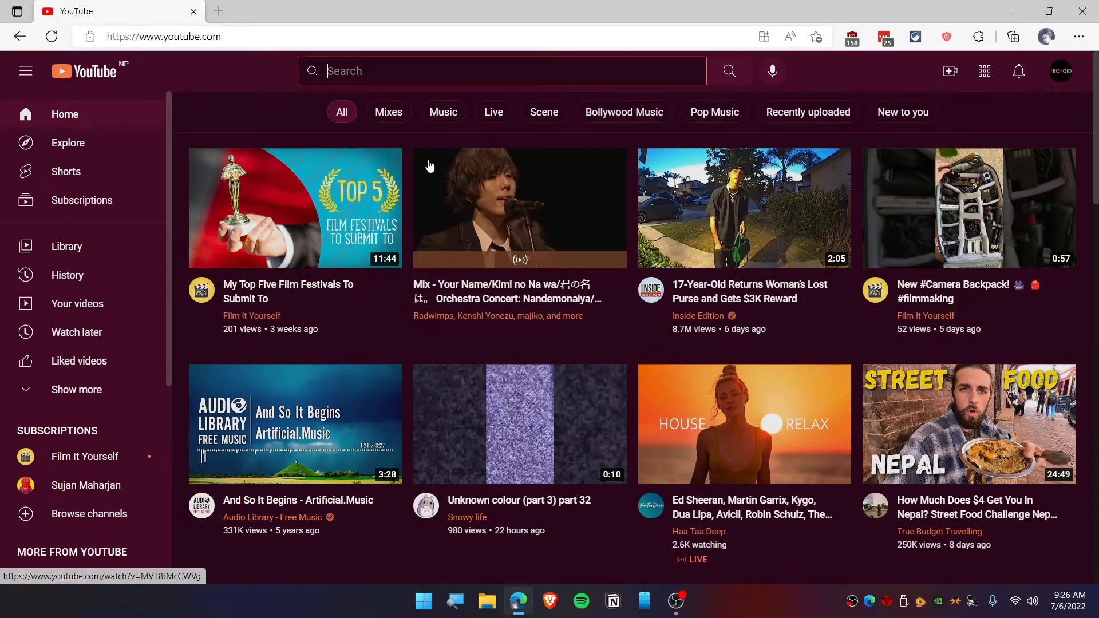
pyautogui.moveTo(319, 173)
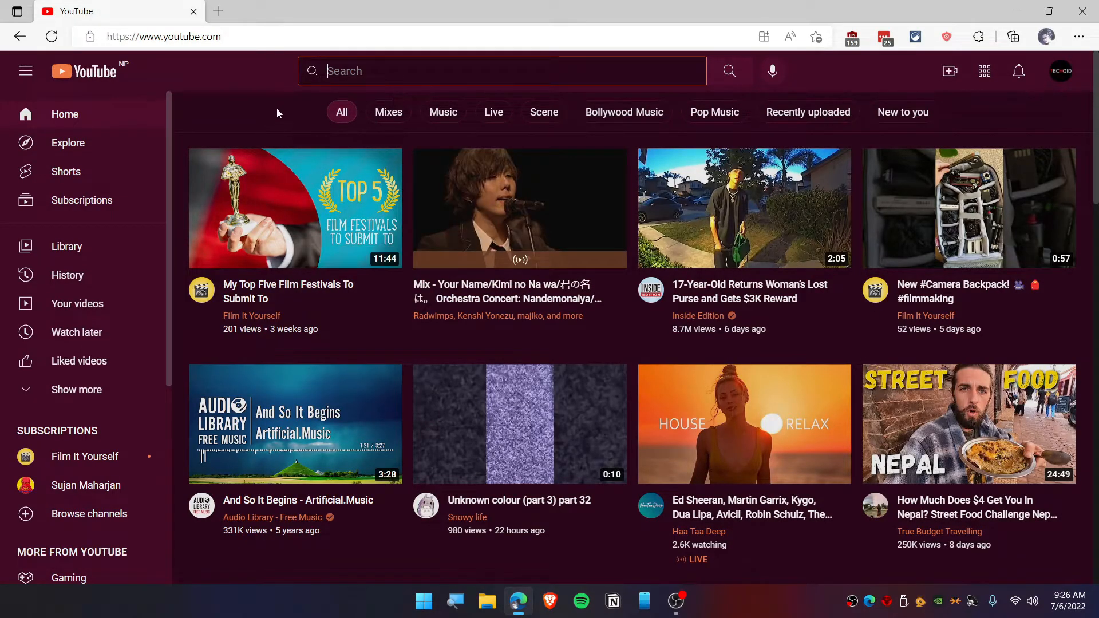
# Search 'DF Tube' from a new tab and open the chrome.google.com DF Tube result
pyautogui.click(218, 11)
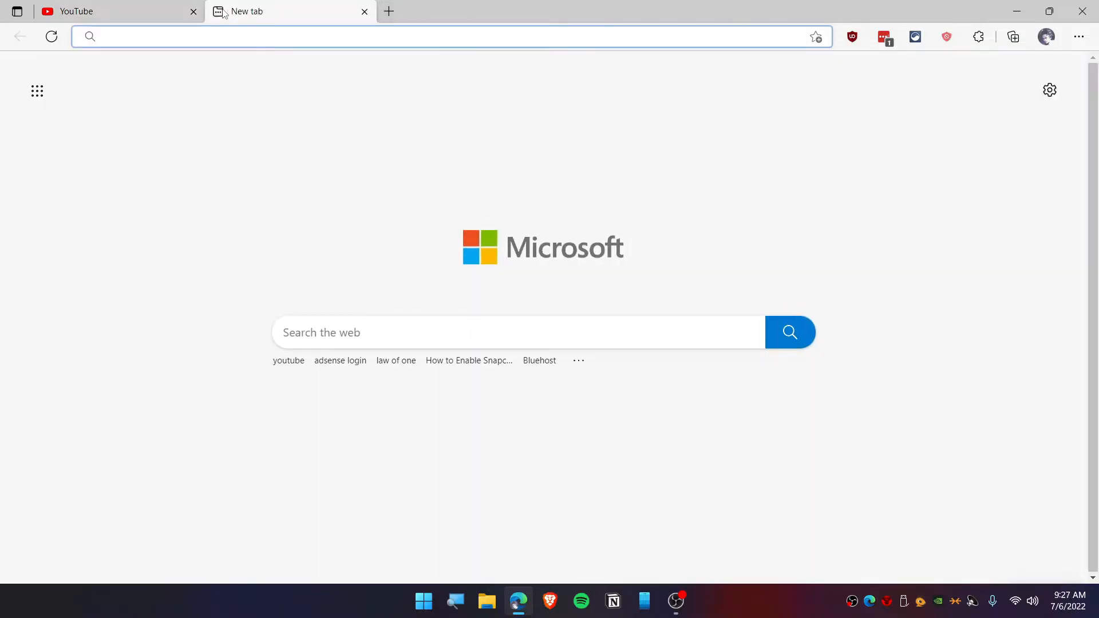
pyautogui.write('DF Tube')
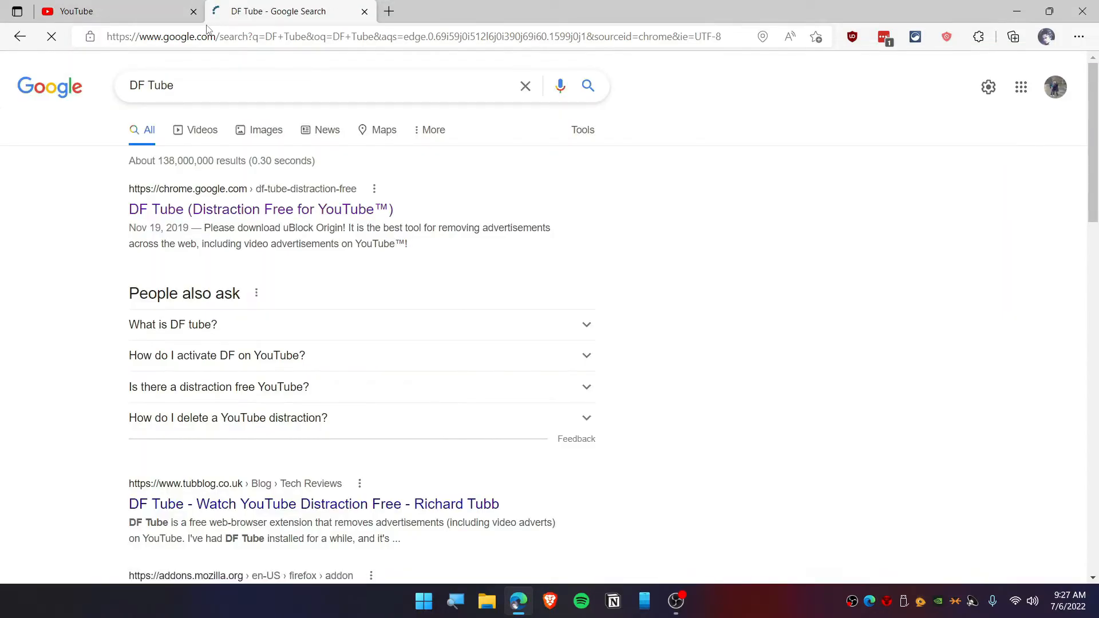
pyautogui.click(260, 209)
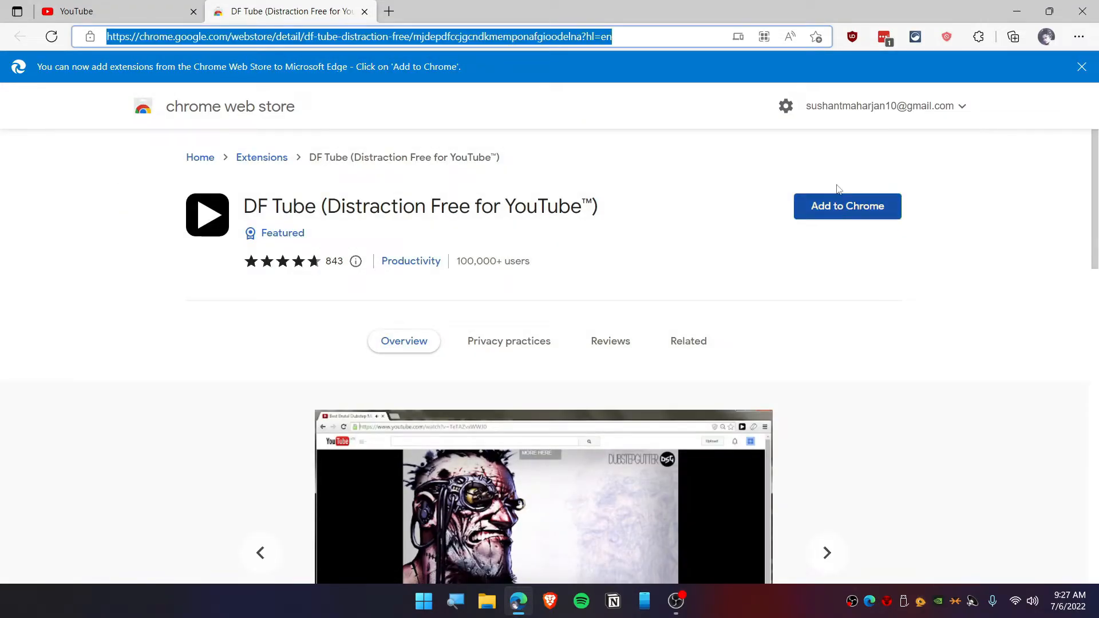
# Add DF Tube to the browser, dismiss the added notice, and show installed extensions
pyautogui.click(847, 206)
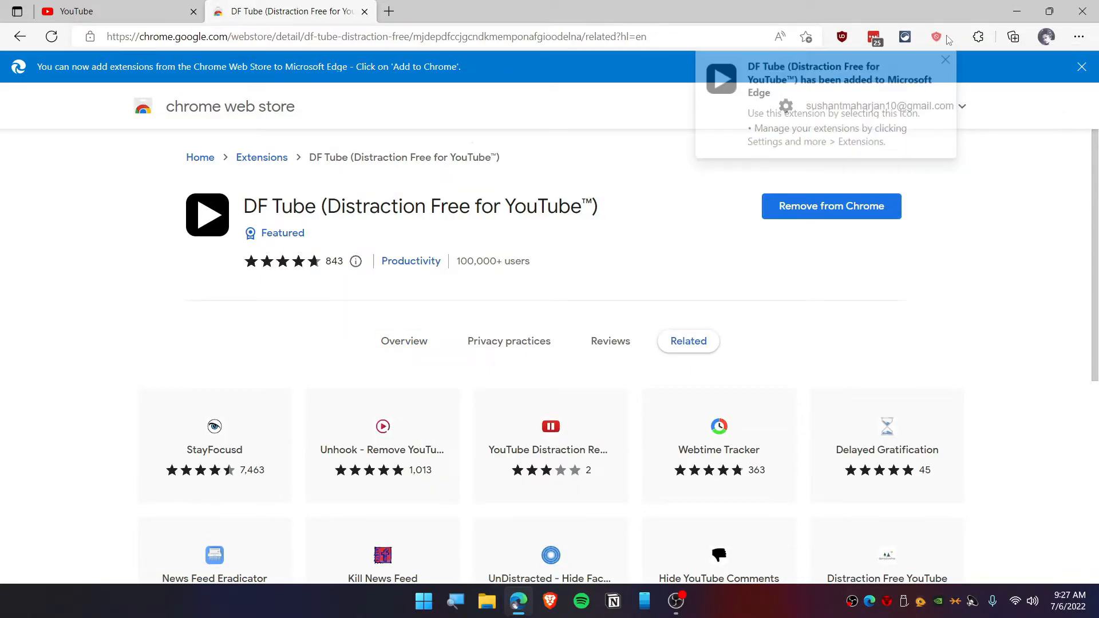
pyautogui.click(945, 59)
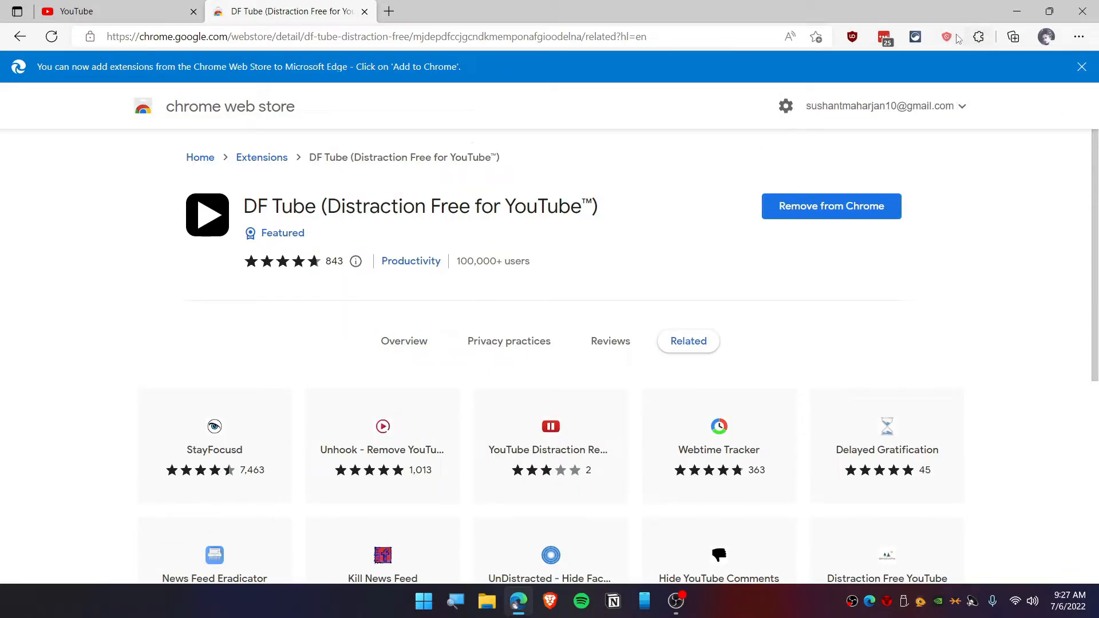
pyautogui.click(978, 36)
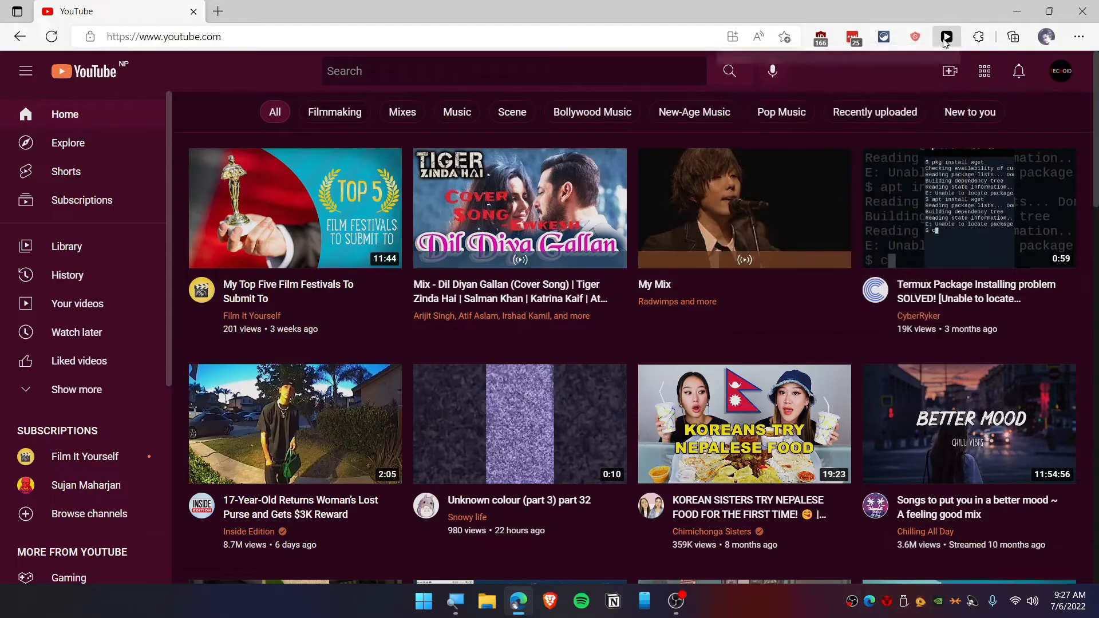
# Open the DF Tube toolbar popup and expand its +Options list
pyautogui.click(946, 36)
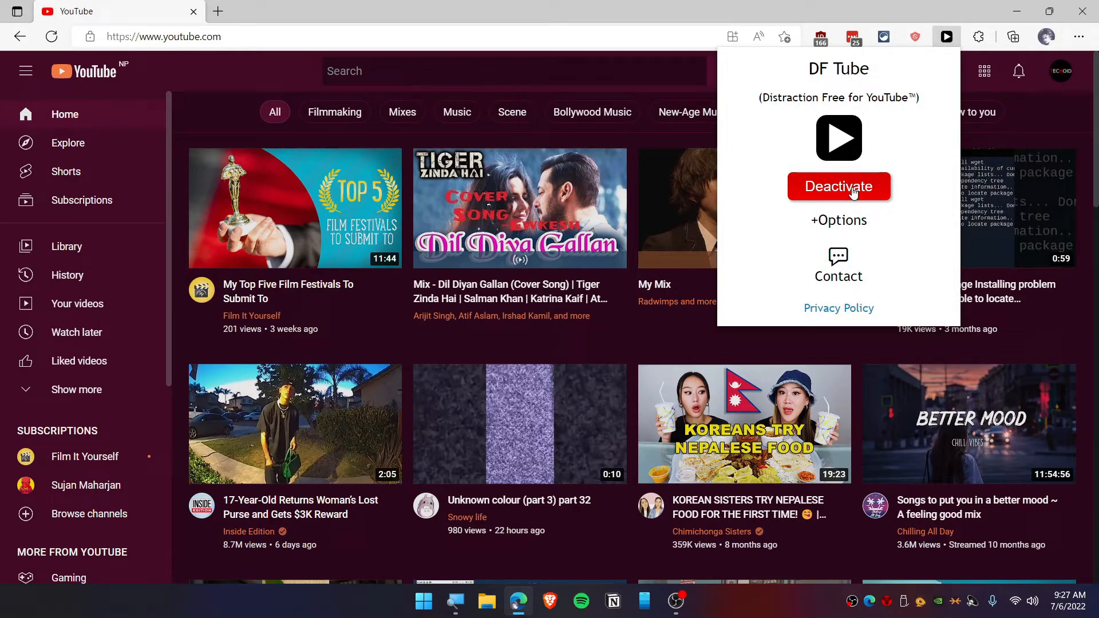
pyautogui.moveTo(797, 172)
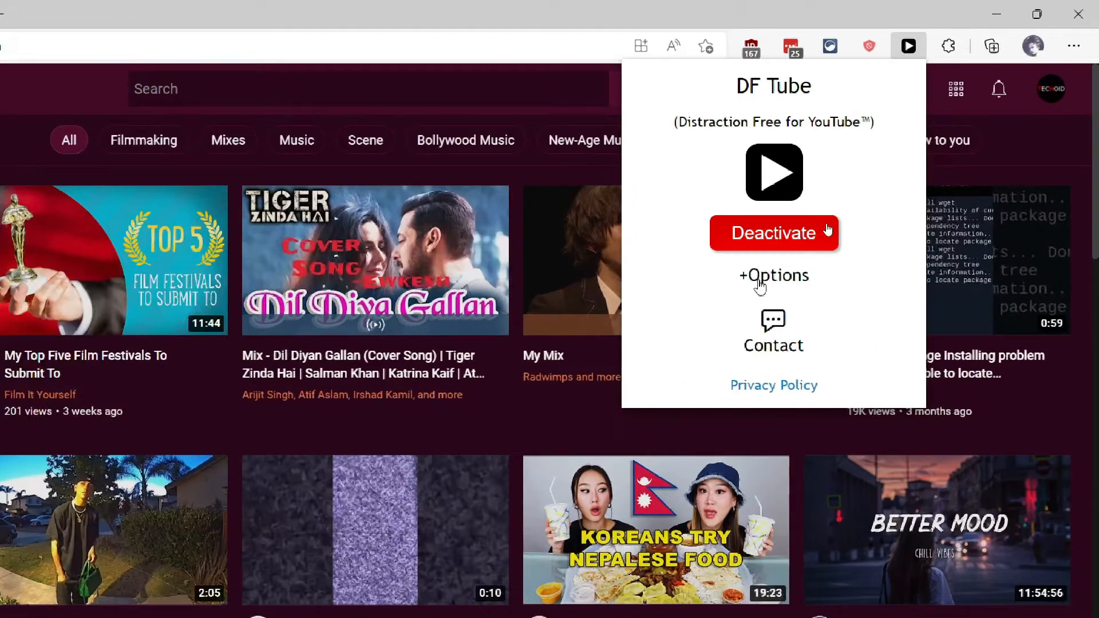
pyautogui.click(773, 276)
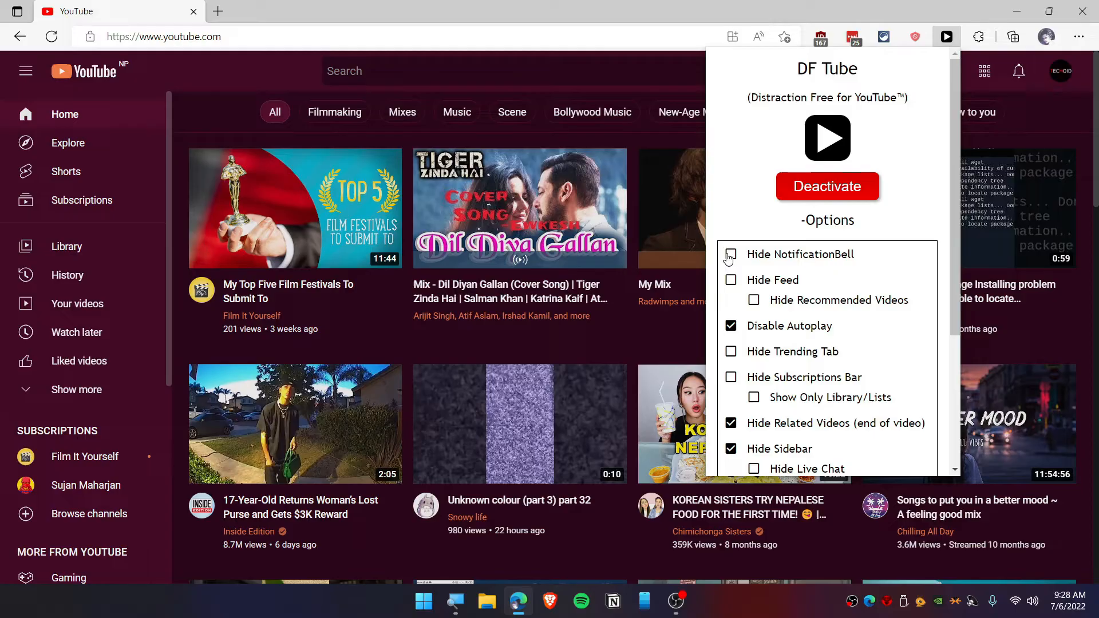
# Enable Hide NotificationBell, Feed, Subscriptions Bar, Live Chat, Playlists, Merch and Comments
pyautogui.click(731, 255)
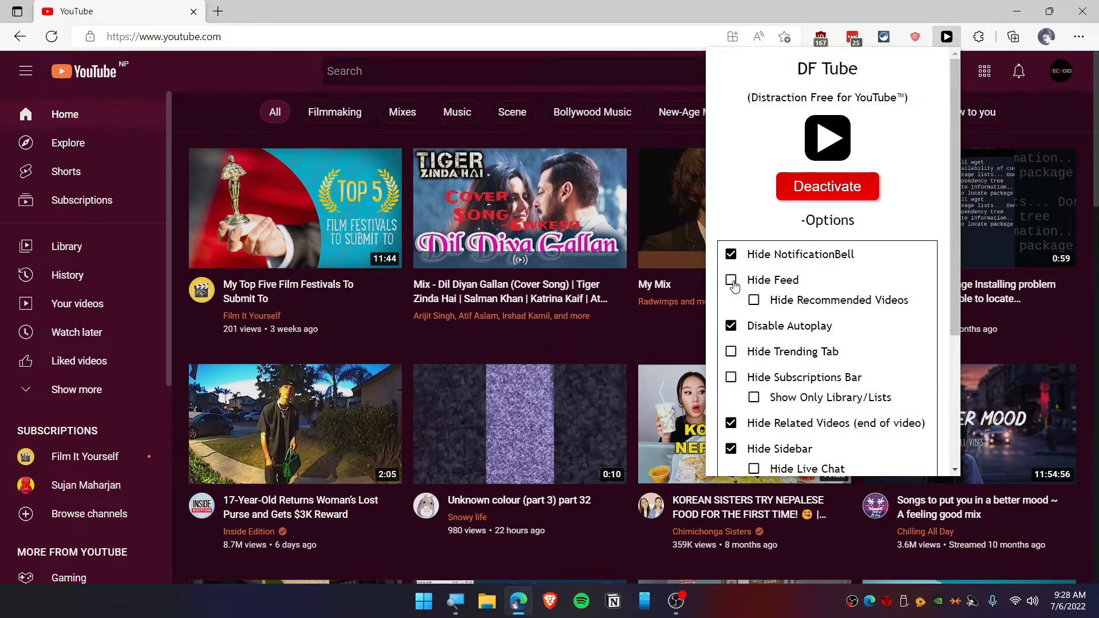
pyautogui.click(731, 280)
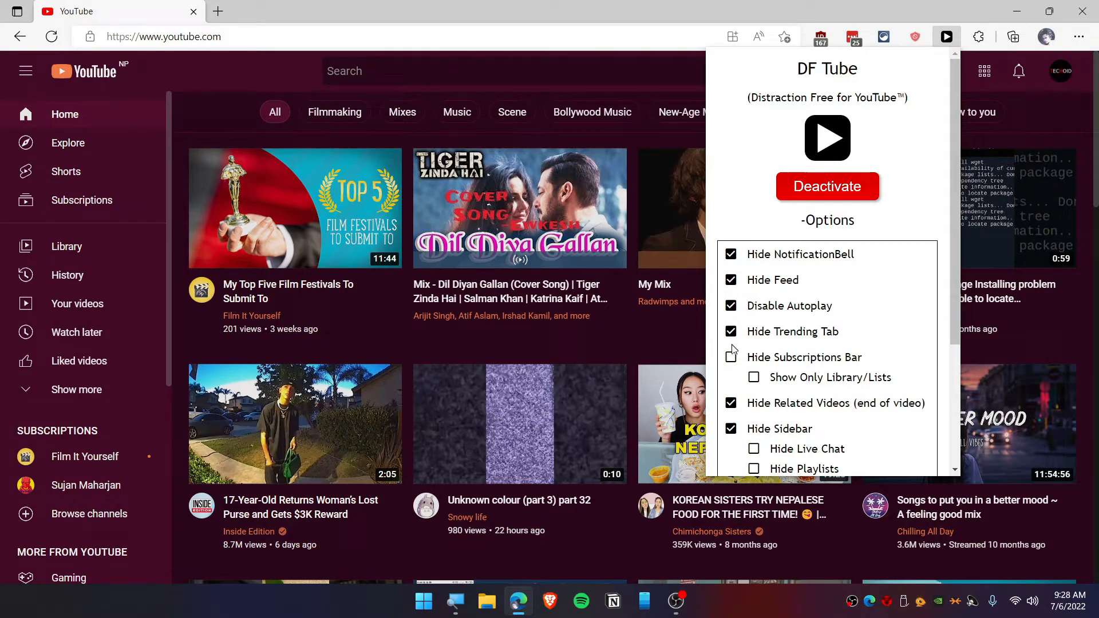
pyautogui.click(731, 356)
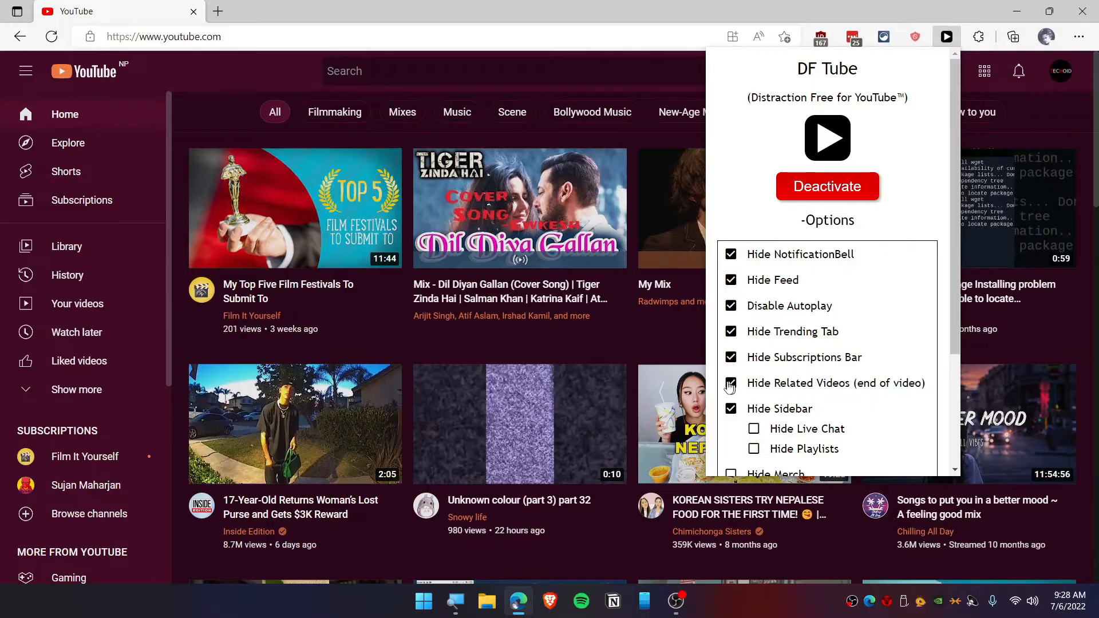
pyautogui.scroll(-3)
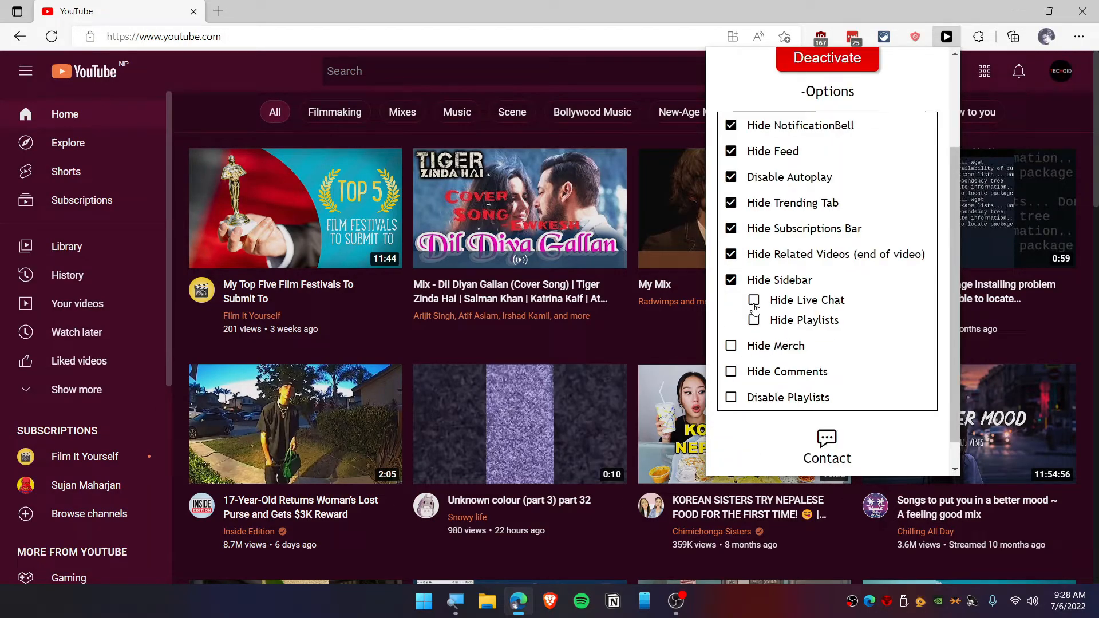
pyautogui.click(753, 300)
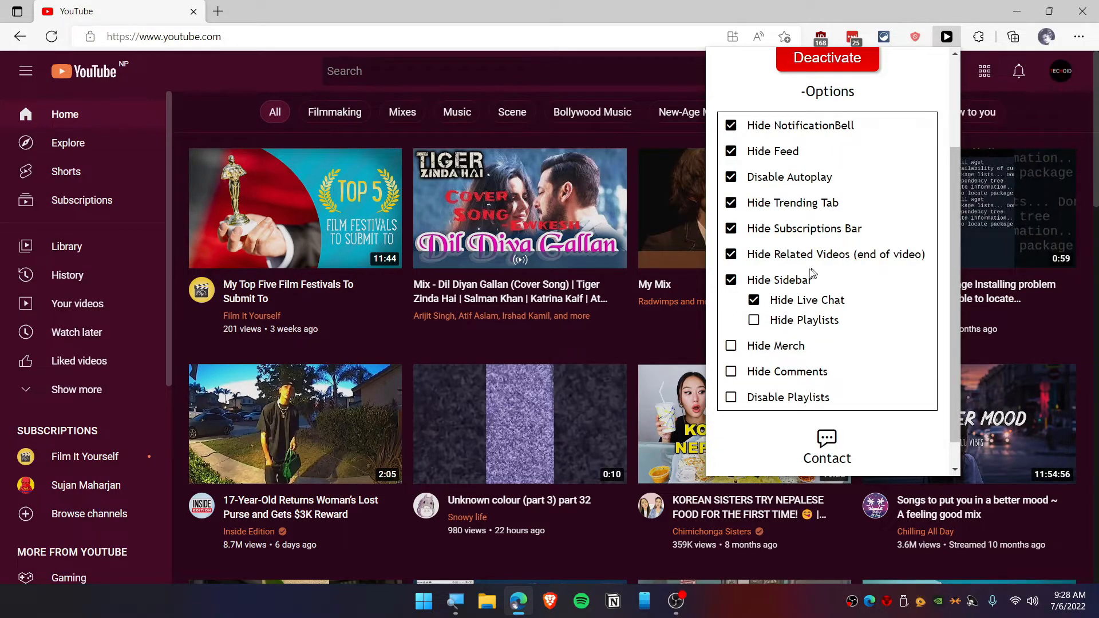
pyautogui.click(754, 320)
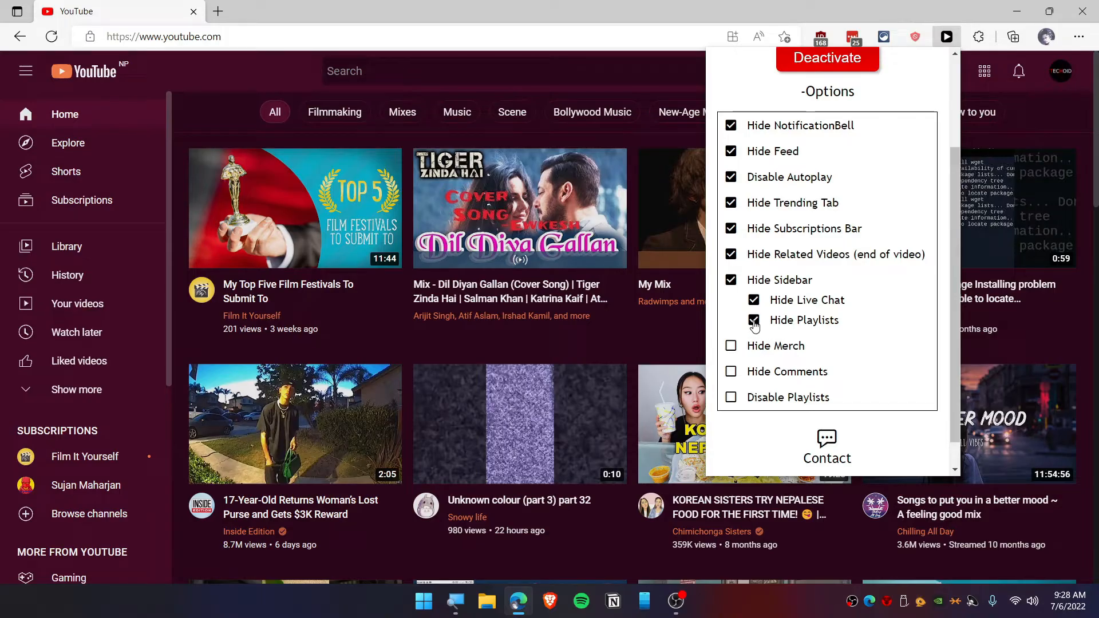
pyautogui.click(753, 320)
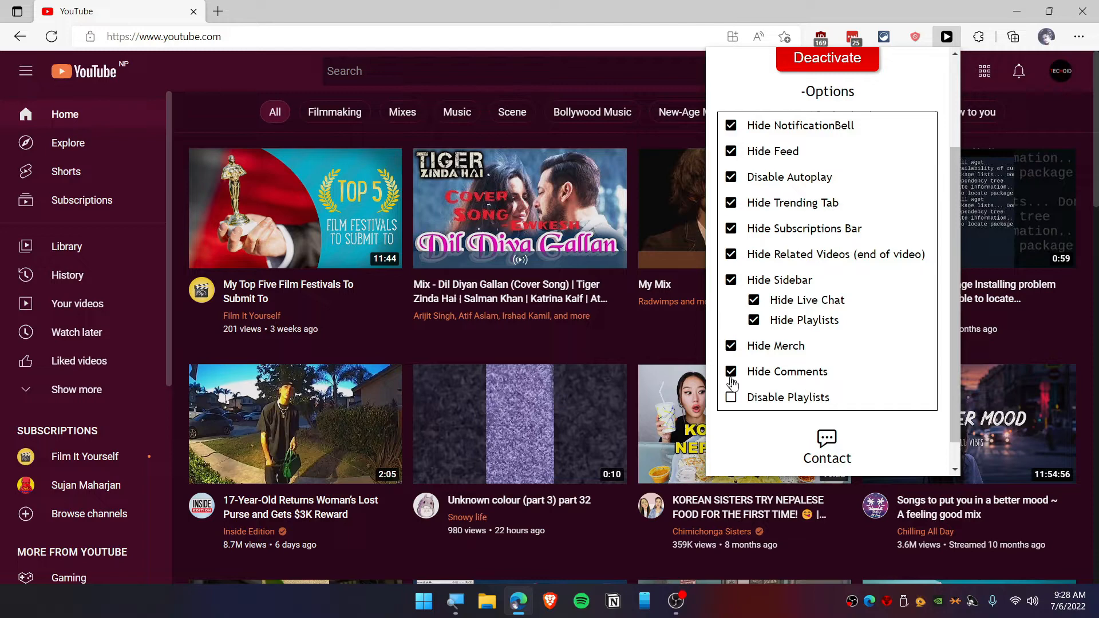
pyautogui.click(731, 397)
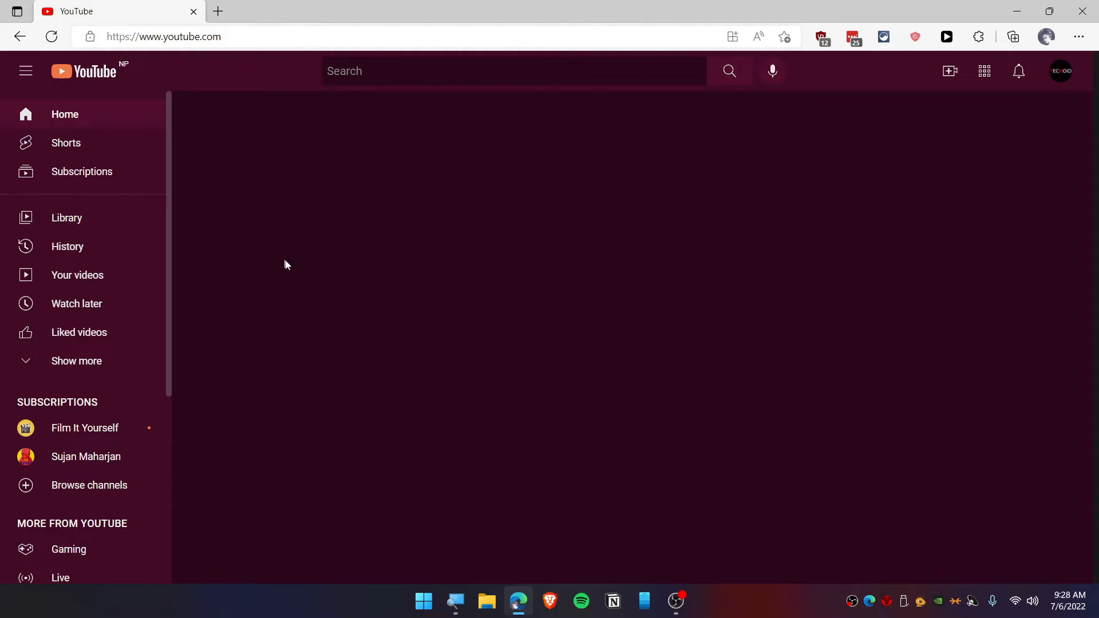
pyautogui.moveTo(339, 270)
pyautogui.write('nature video')
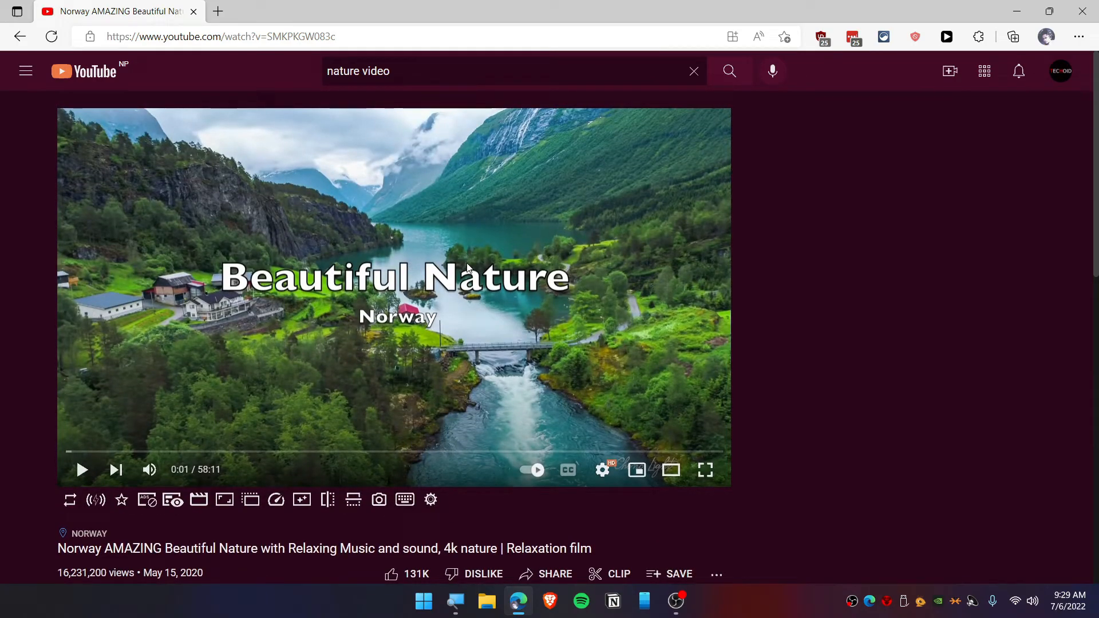
pyautogui.moveTo(871, 194)
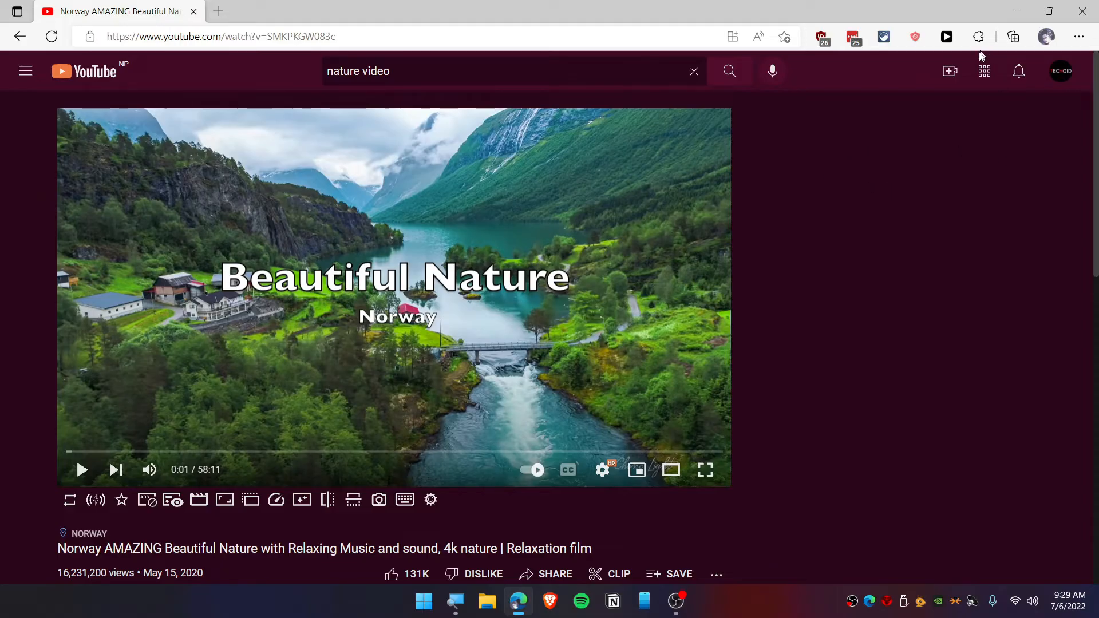
# In DF Tube options, uncheck Hide Sidebar and Hide Live Chat, then close the popup
pyautogui.click(946, 36)
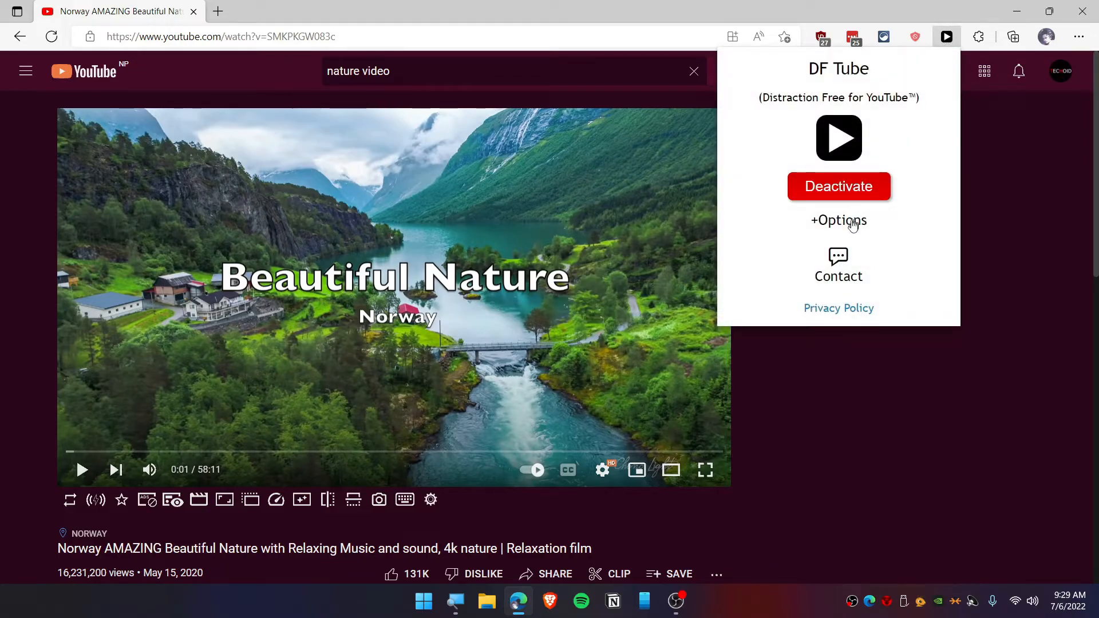
pyautogui.click(838, 220)
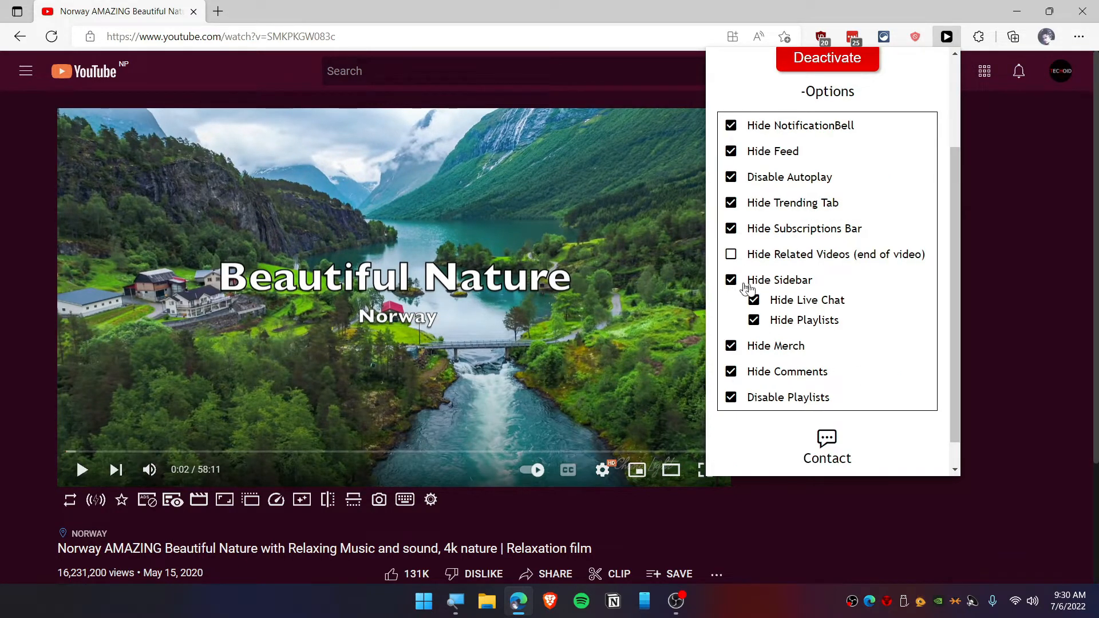
pyautogui.click(730, 280)
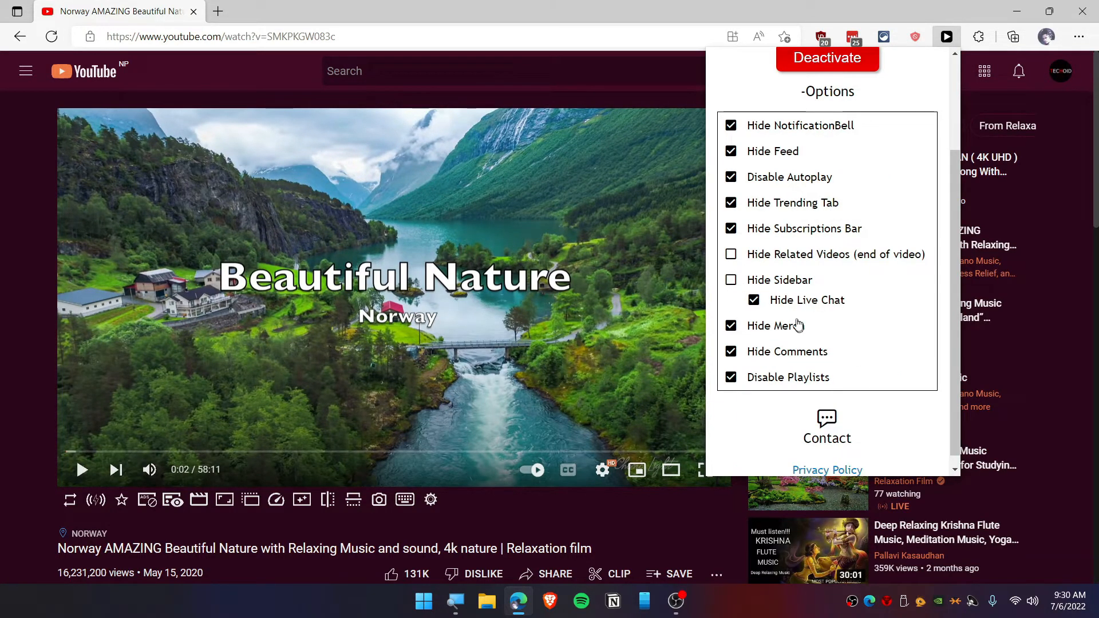
pyautogui.click(753, 300)
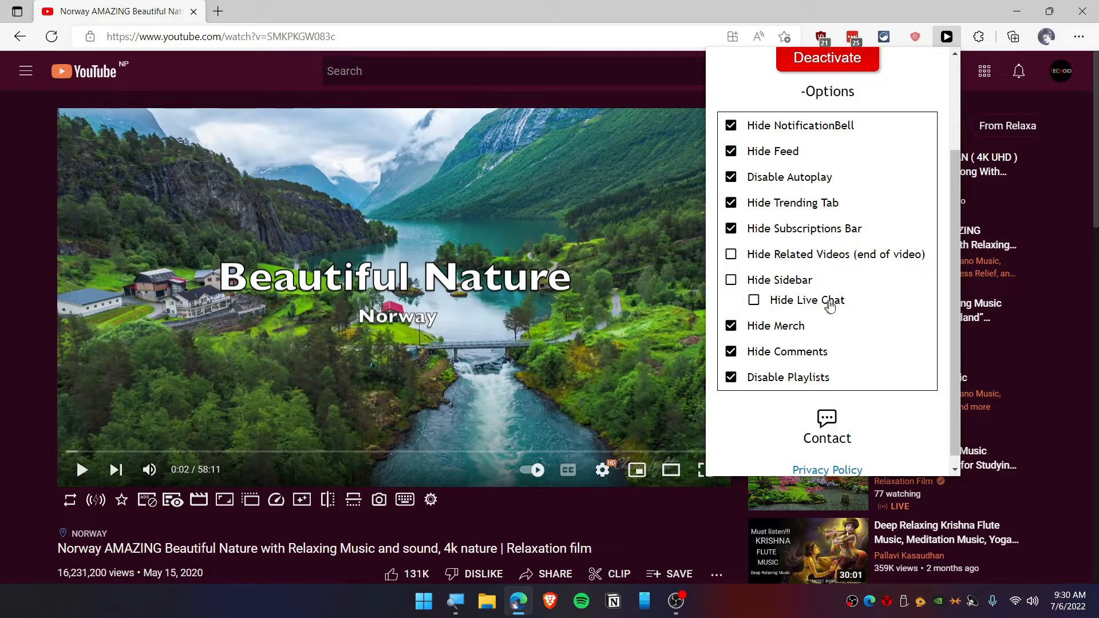
pyautogui.moveTo(640, 428)
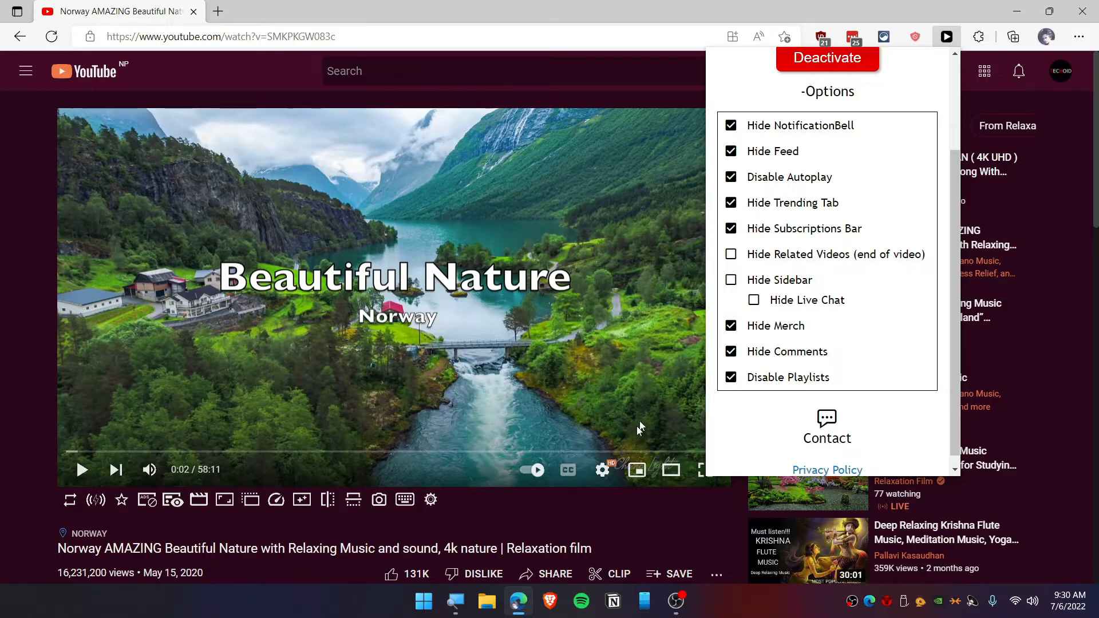
pyautogui.click(947, 37)
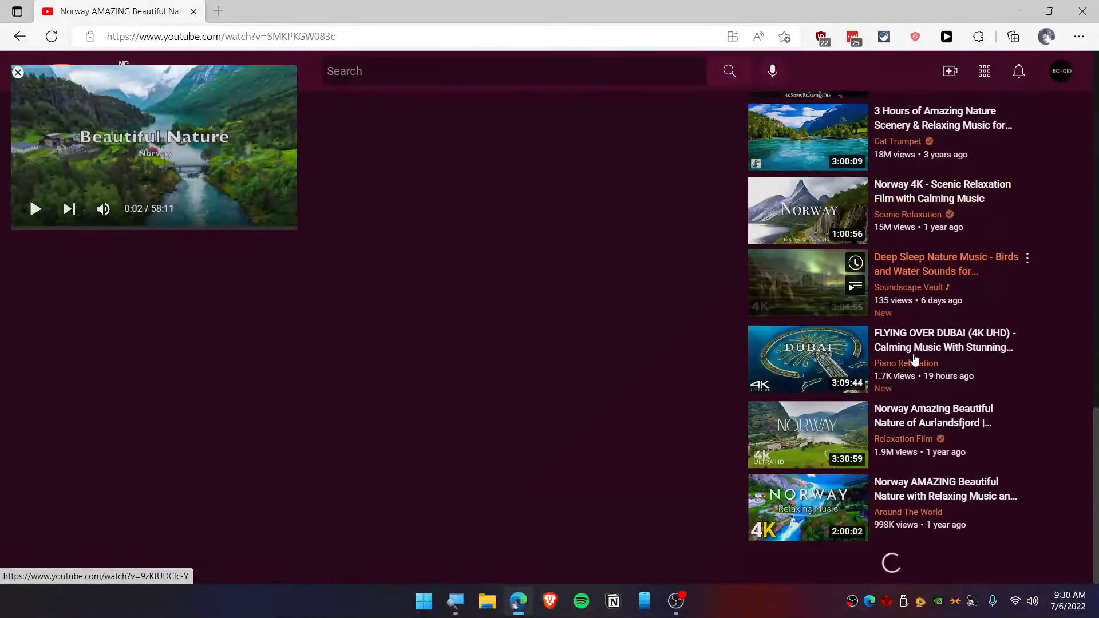
# Reopen the DF Tube popup and toggle Hide Comments off on the Norway film
pyautogui.click(17, 72)
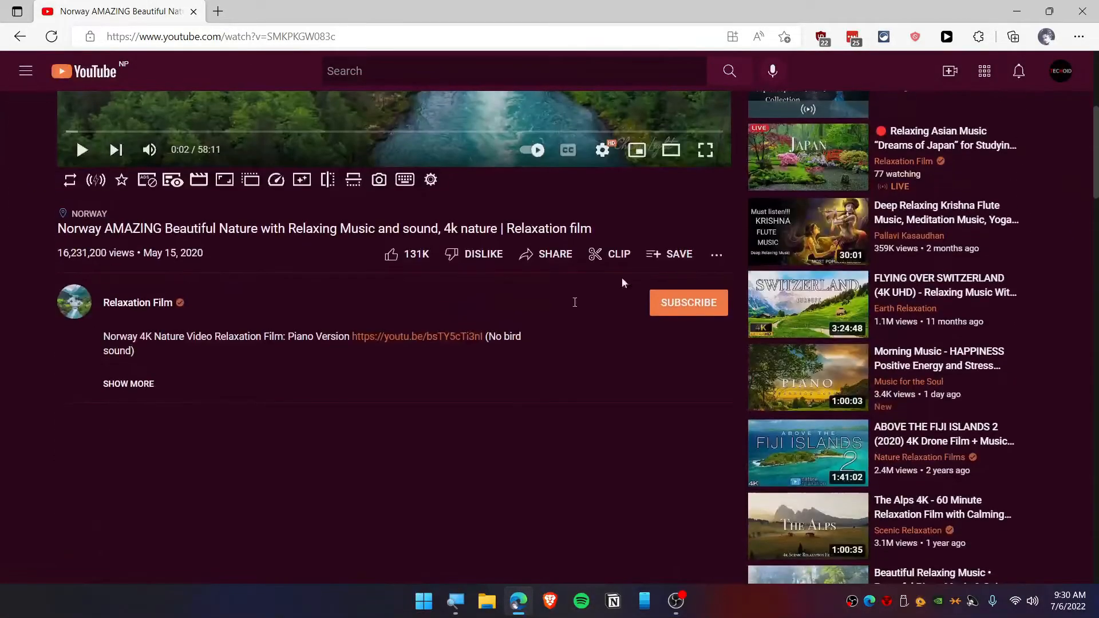
pyautogui.click(946, 36)
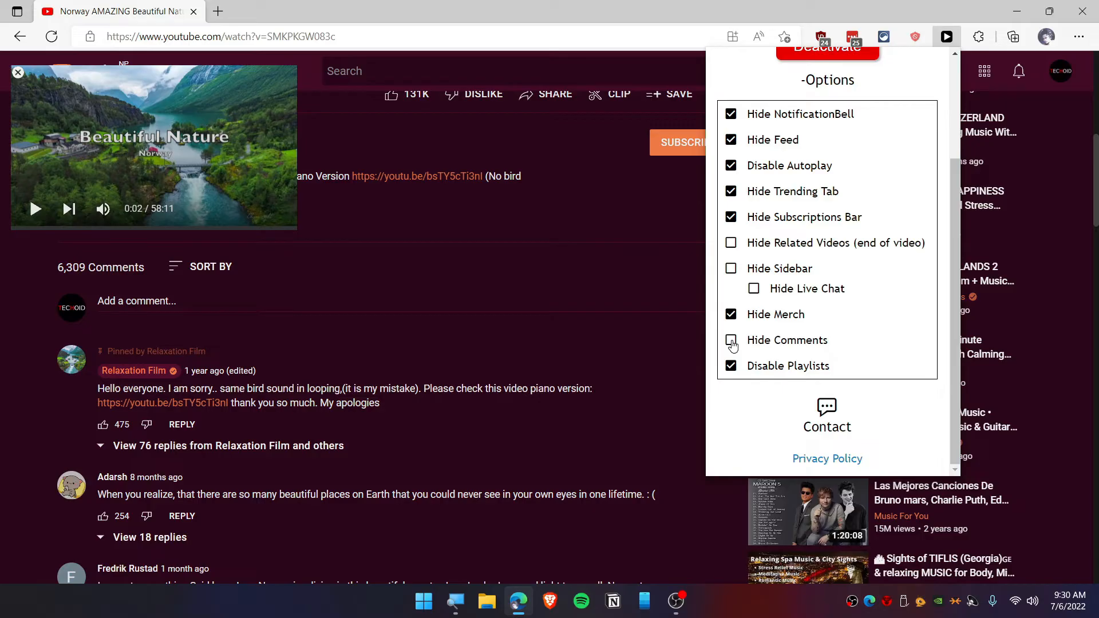
pyautogui.click(731, 340)
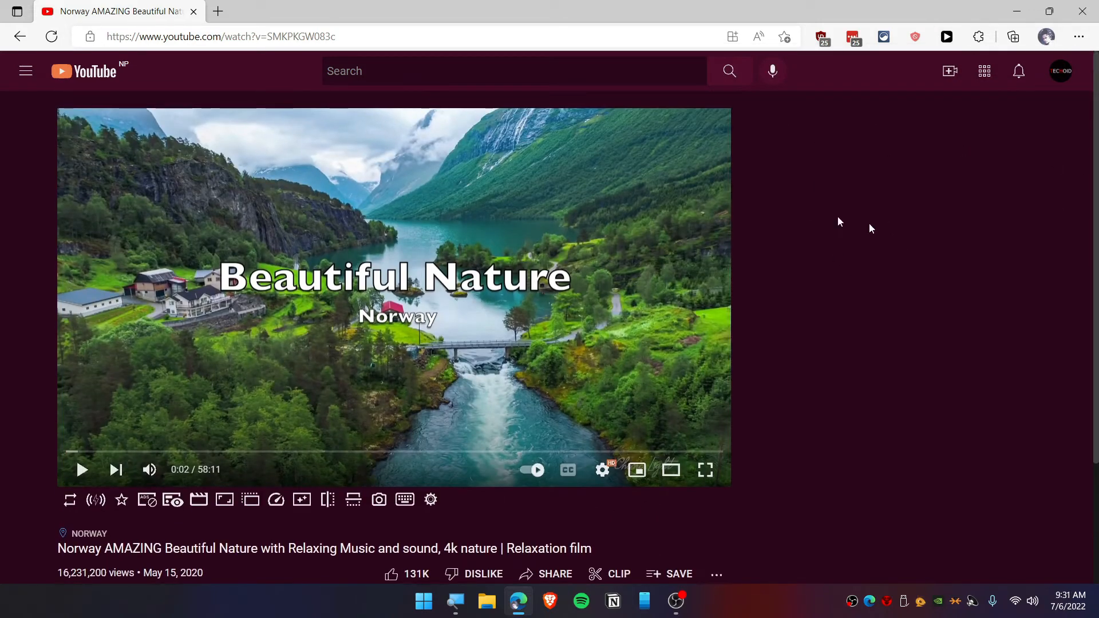
pyautogui.moveTo(220, 201)
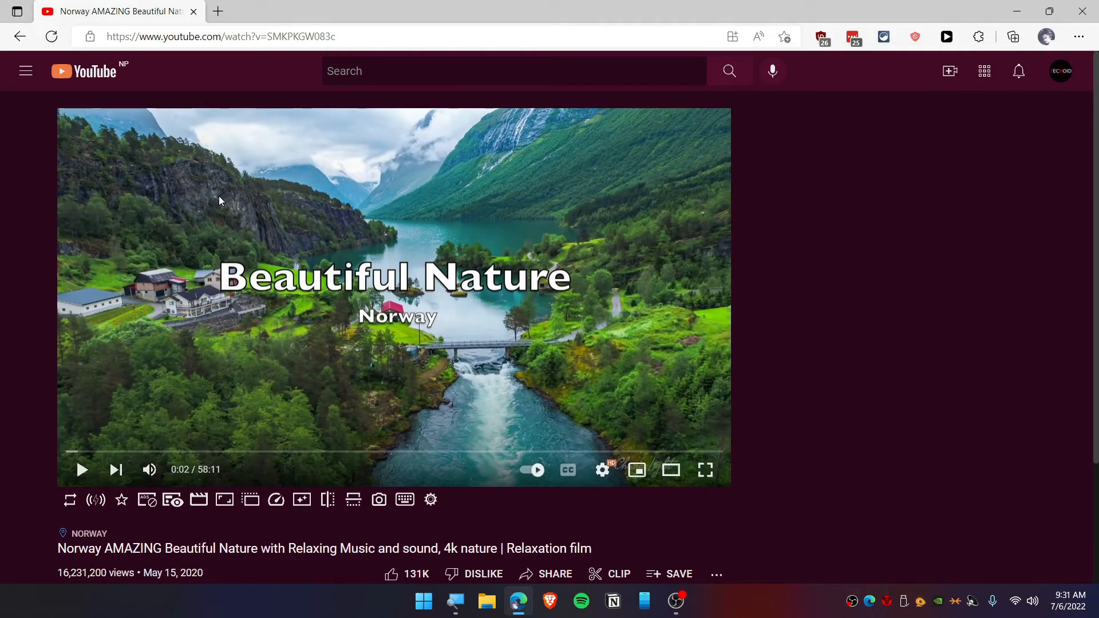
pyautogui.moveTo(143, 113)
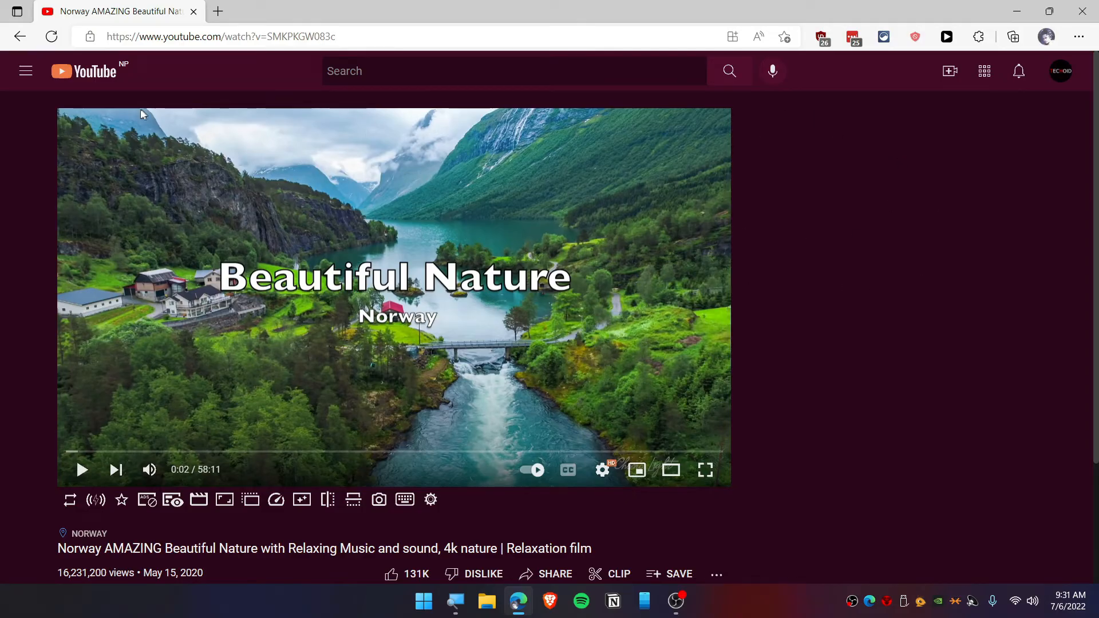
# Deactivate DF Tube, scroll to see the restored comments, then reactivate it
pyautogui.click(946, 37)
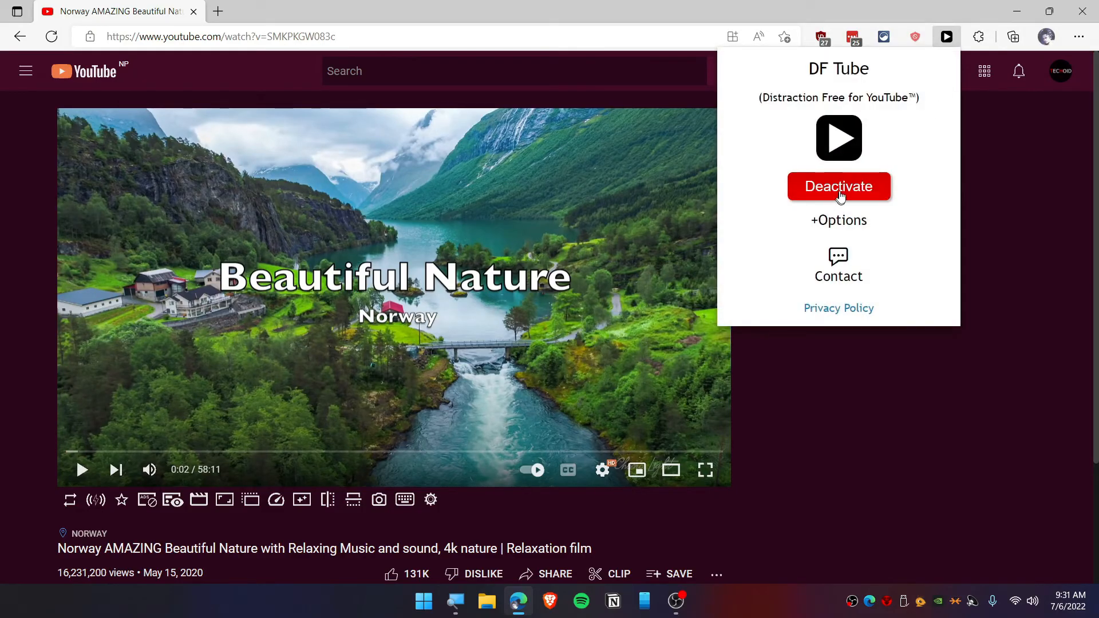
pyautogui.click(838, 186)
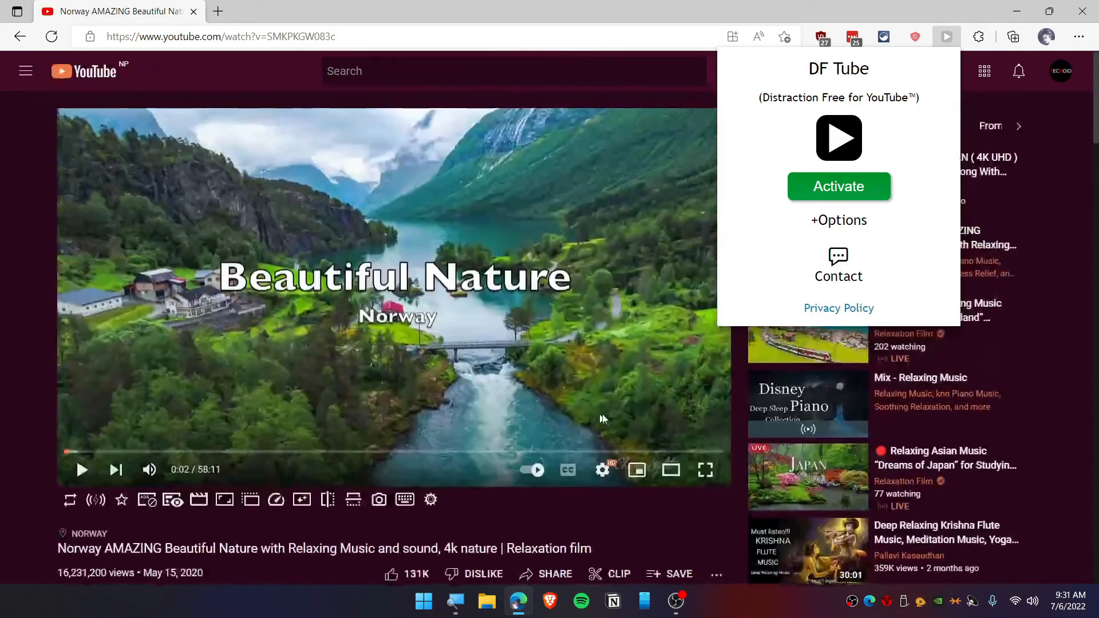
pyautogui.scroll(-3)
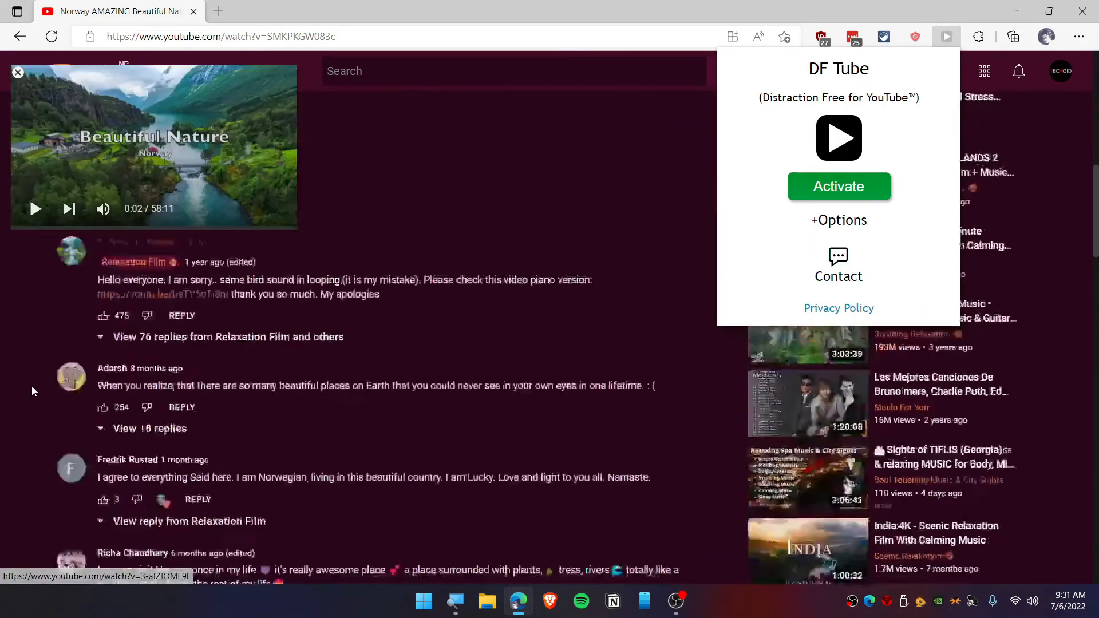
pyautogui.click(838, 186)
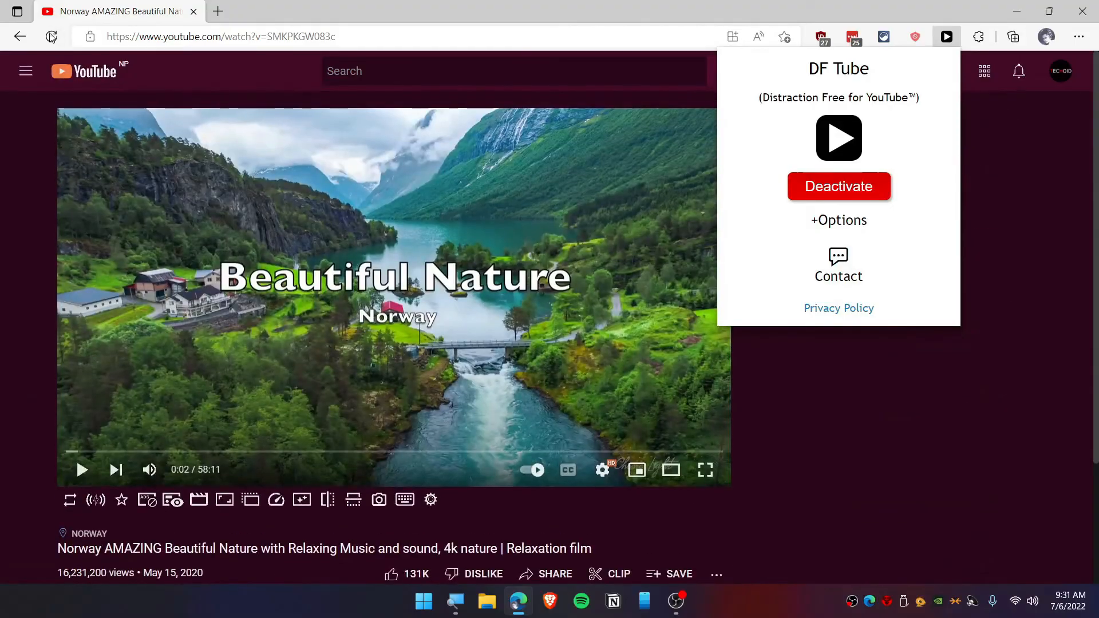